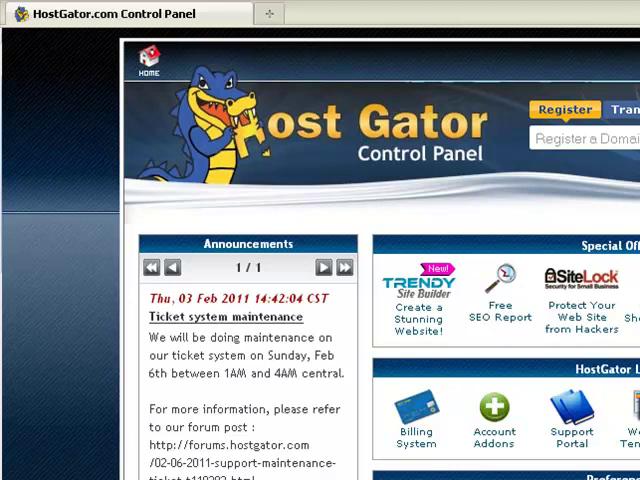
{"action": "mouse_move", "coordinate": [400, 218]}
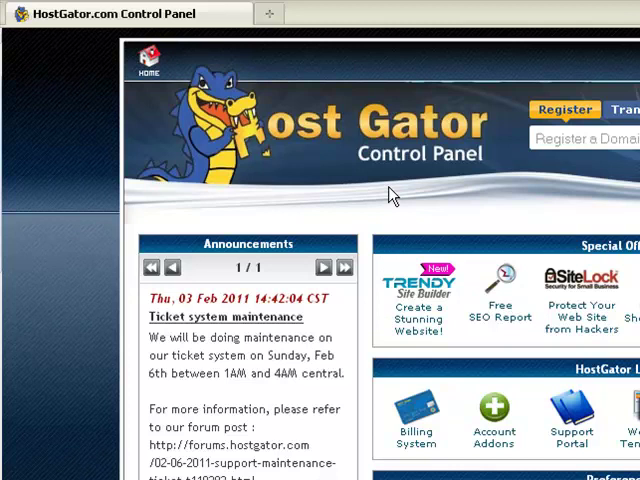
{"action": "mouse_move", "coordinate": [340, 138]}
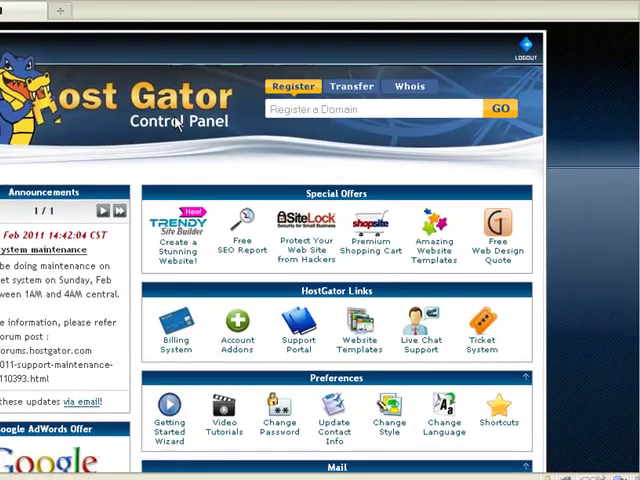
{"action": "mouse_move", "coordinate": [185, 145]}
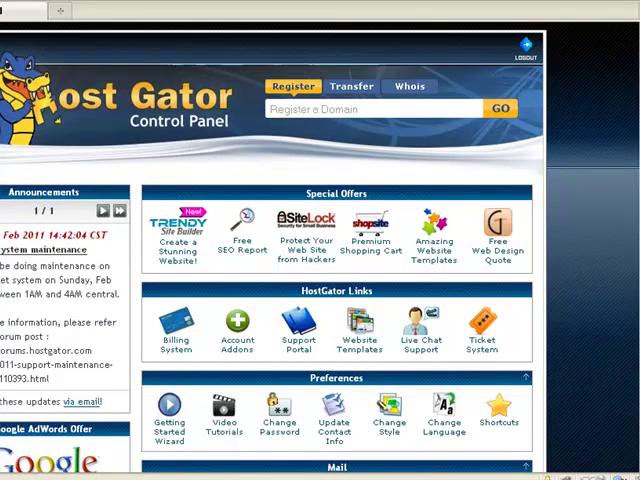
Step: Scroll the cPanel home page down to the Files section with File Manager
{"action": "scroll", "scroll_direction": "down", "scroll_amount": 3}
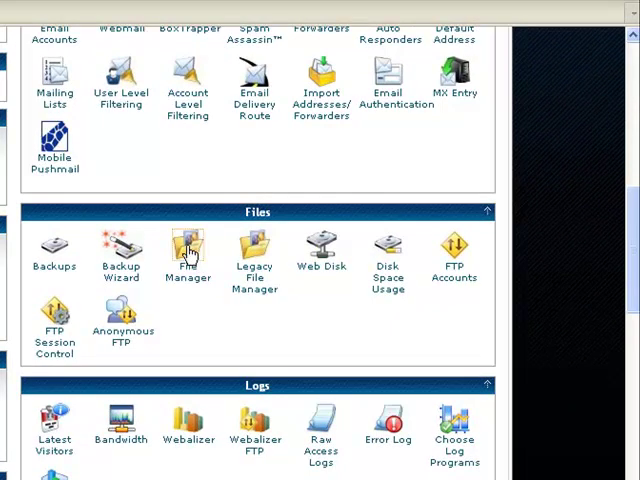
Step: Open File Manager at the tshirtsprintingbuffalo.com document root with hidden files shown
{"action": "left_click", "coordinate": [188, 250]}
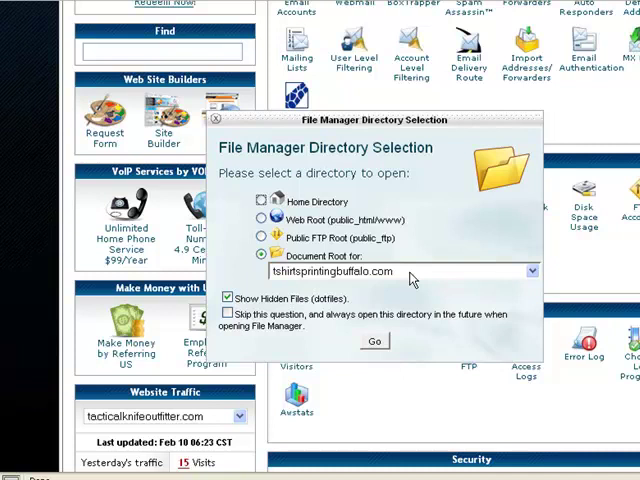
{"action": "mouse_move", "coordinate": [313, 349]}
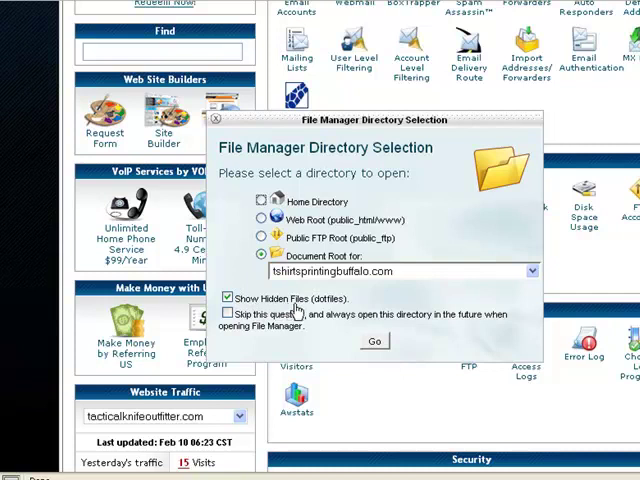
{"action": "mouse_move", "coordinate": [305, 315]}
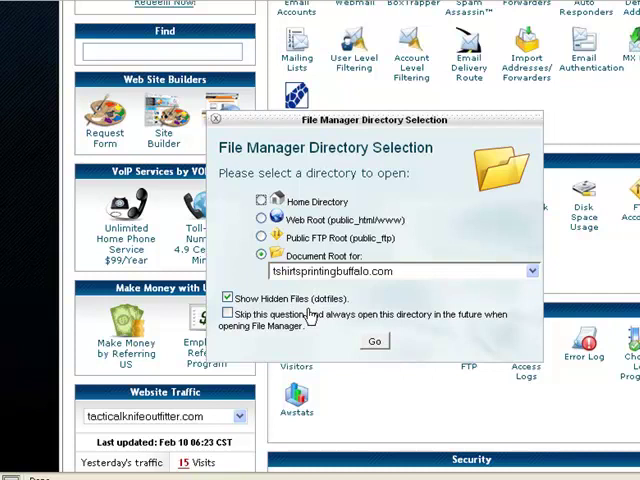
{"action": "left_click", "coordinate": [227, 298]}
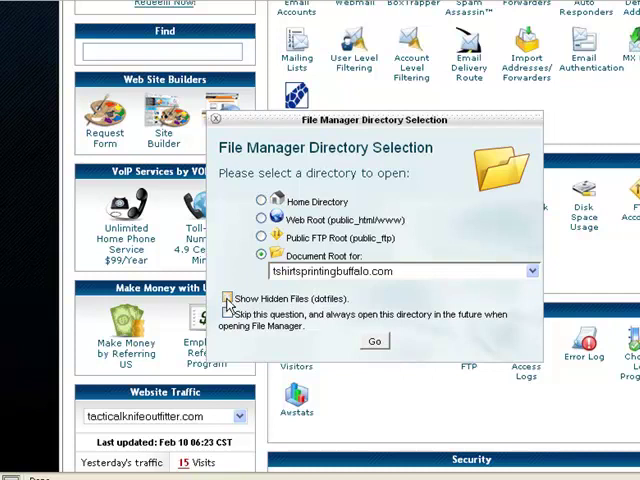
{"action": "left_click", "coordinate": [228, 298]}
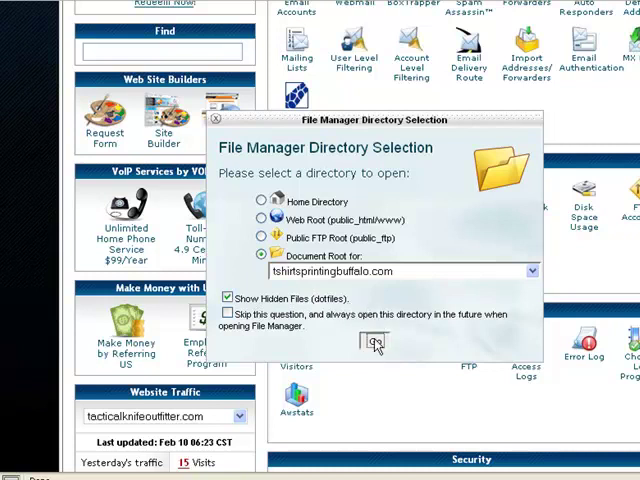
{"action": "left_click", "coordinate": [371, 342]}
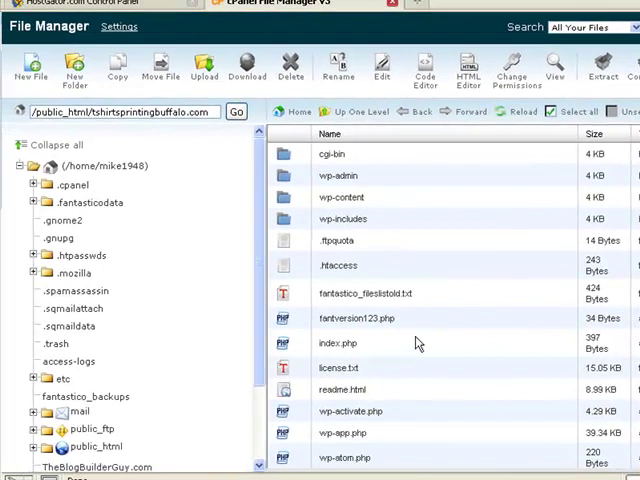
{"action": "mouse_move", "coordinate": [305, 290]}
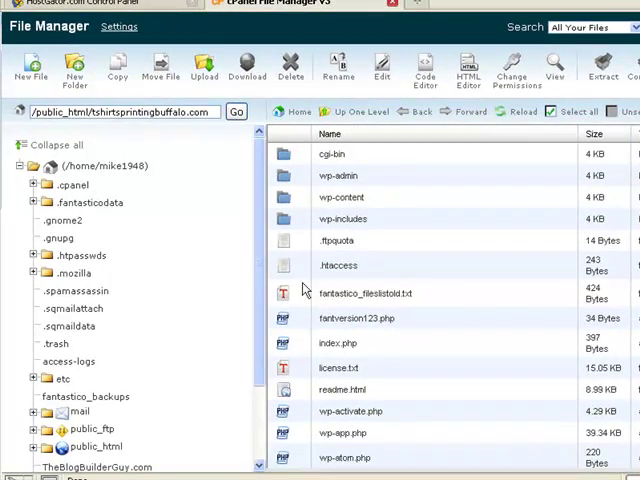
Step: Select .htaccess and launch the Code Editor for it
{"action": "left_click", "coordinate": [338, 265]}
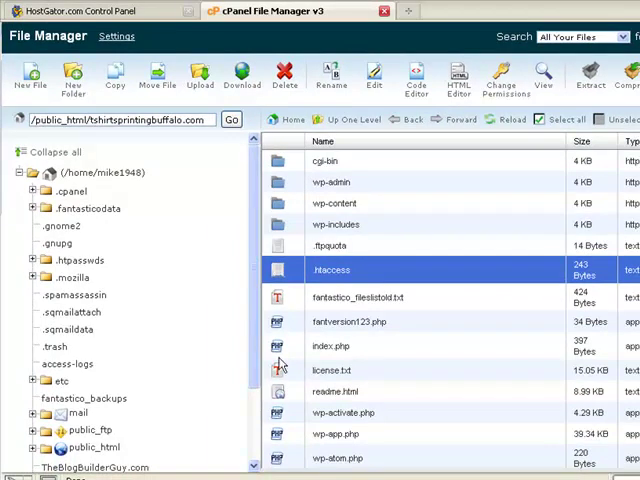
{"action": "mouse_move", "coordinate": [287, 274]}
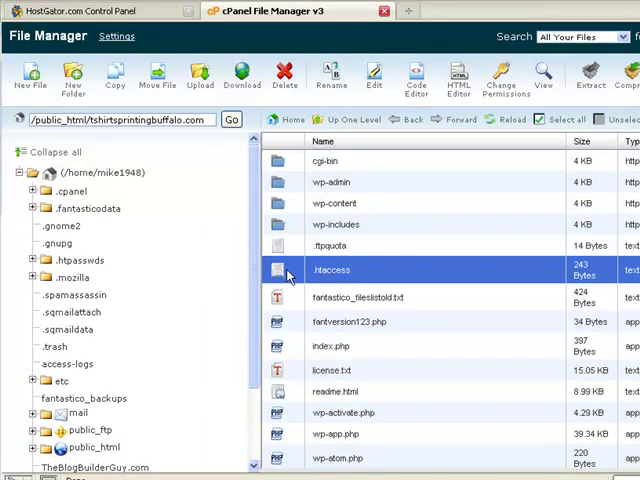
{"action": "mouse_move", "coordinate": [408, 140]}
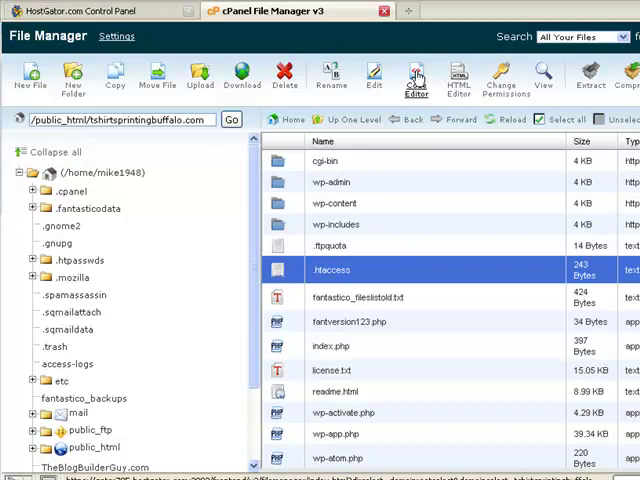
{"action": "left_click", "coordinate": [416, 75]}
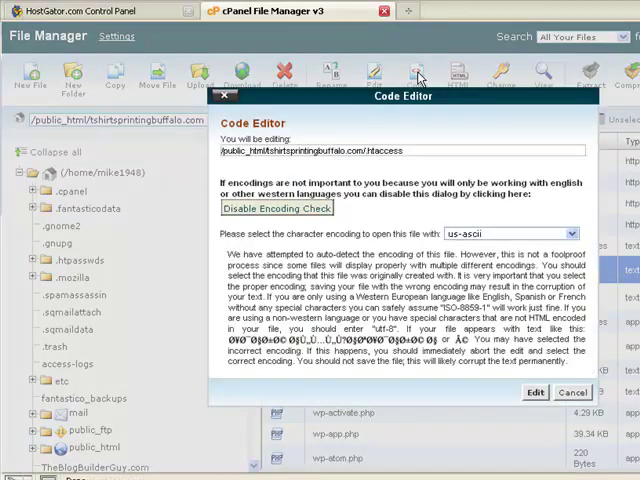
{"action": "left_click", "coordinate": [535, 391]}
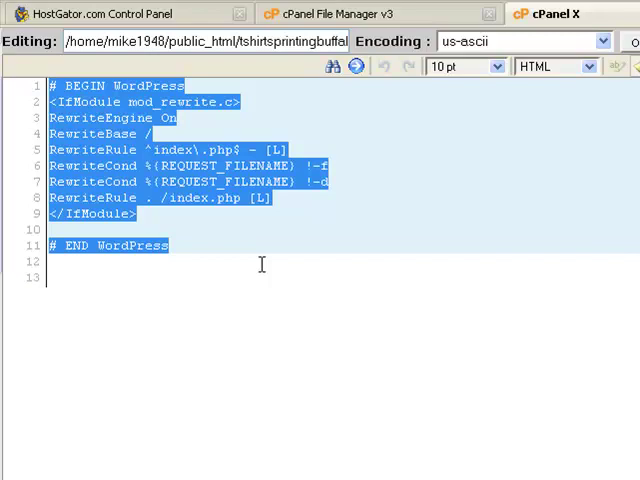
{"action": "mouse_move", "coordinate": [236, 253]}
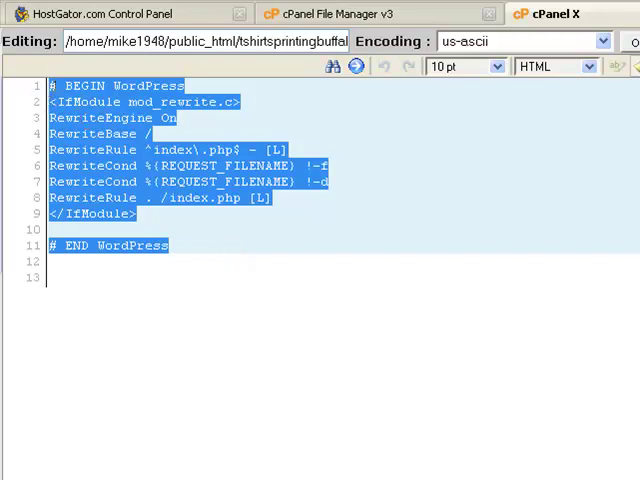
{"action": "left_click", "coordinate": [198, 262]}
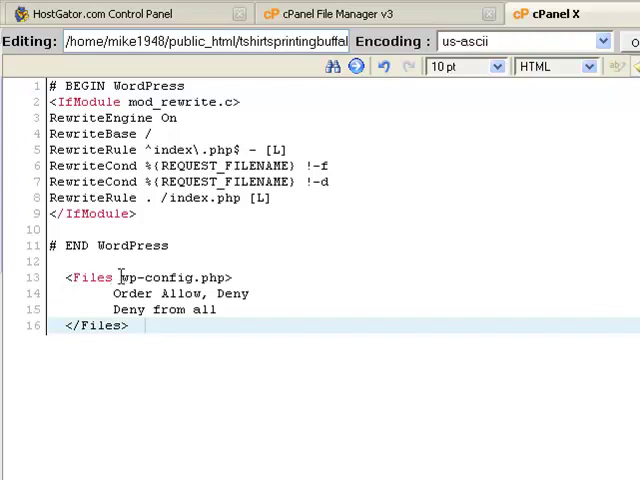
Step: Review the <Files wp-config.php> deny-from-all block added below # END WordPress
{"action": "double_click", "coordinate": [173, 277]}
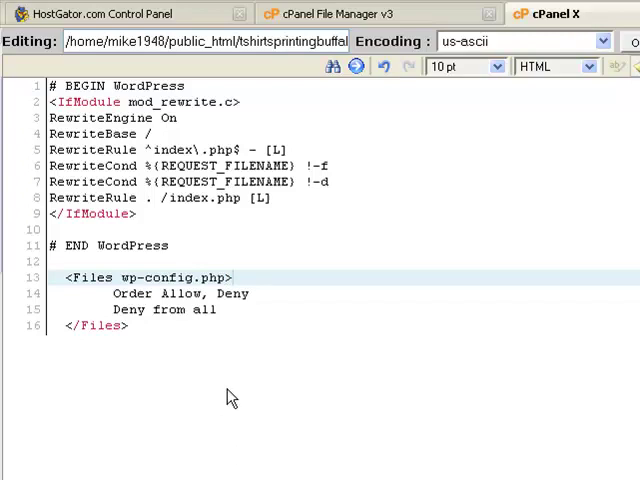
{"action": "double_click", "coordinate": [180, 293]}
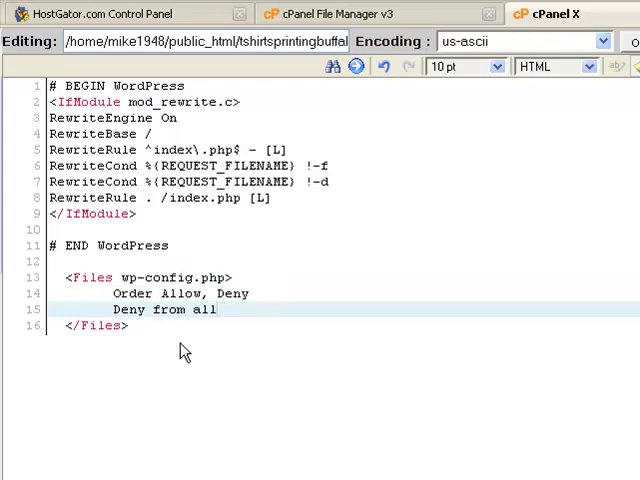
{"action": "double_click", "coordinate": [165, 309]}
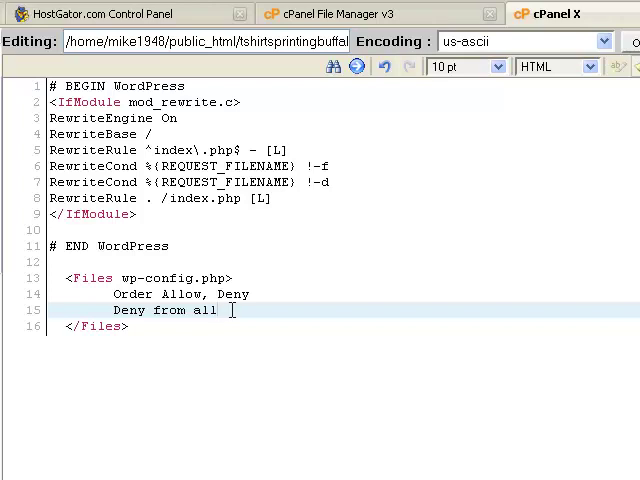
{"action": "double_click", "coordinate": [120, 310]}
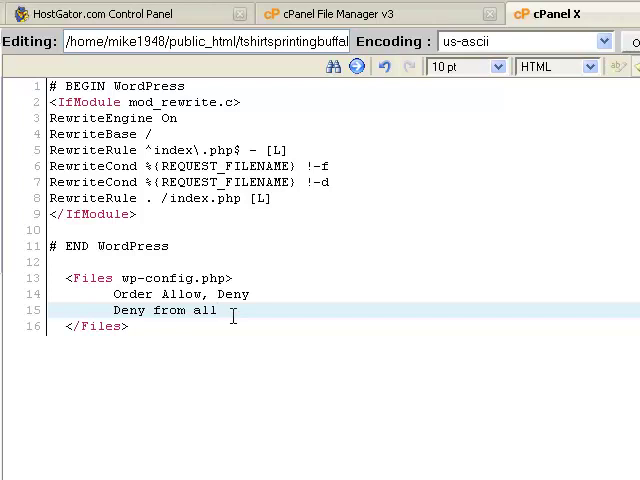
{"action": "mouse_move", "coordinate": [172, 310]}
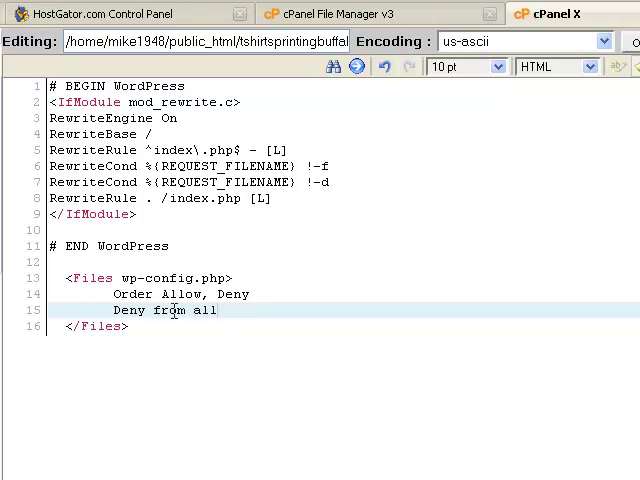